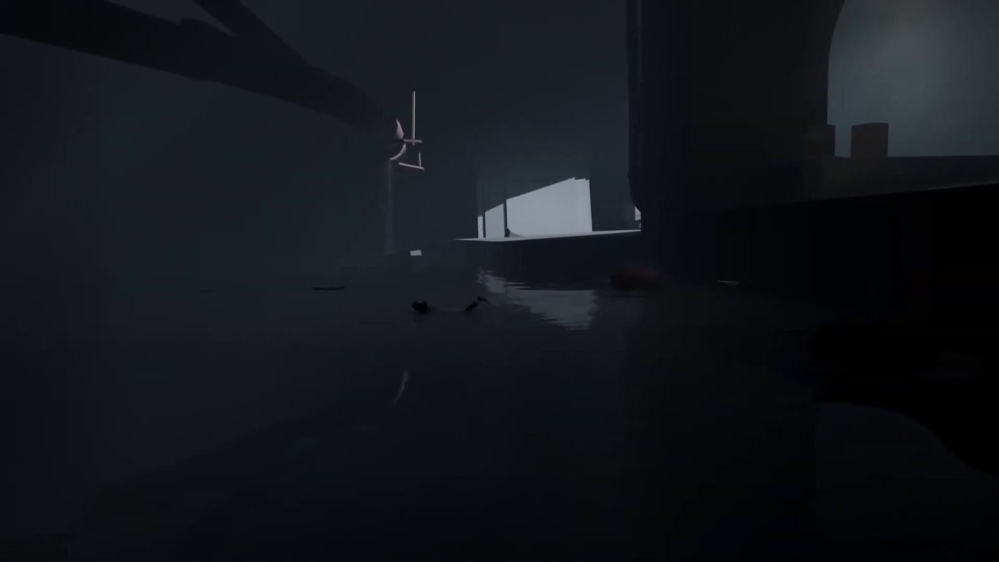
Swim the boy forward through the flooded passage toward the pale lit ledge
{"action": "key", "text": "d"}
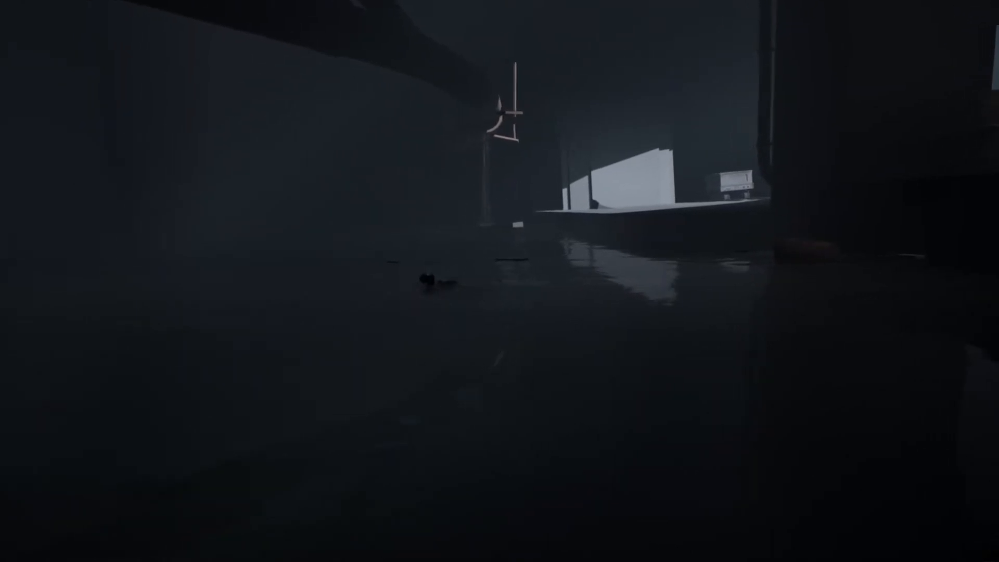